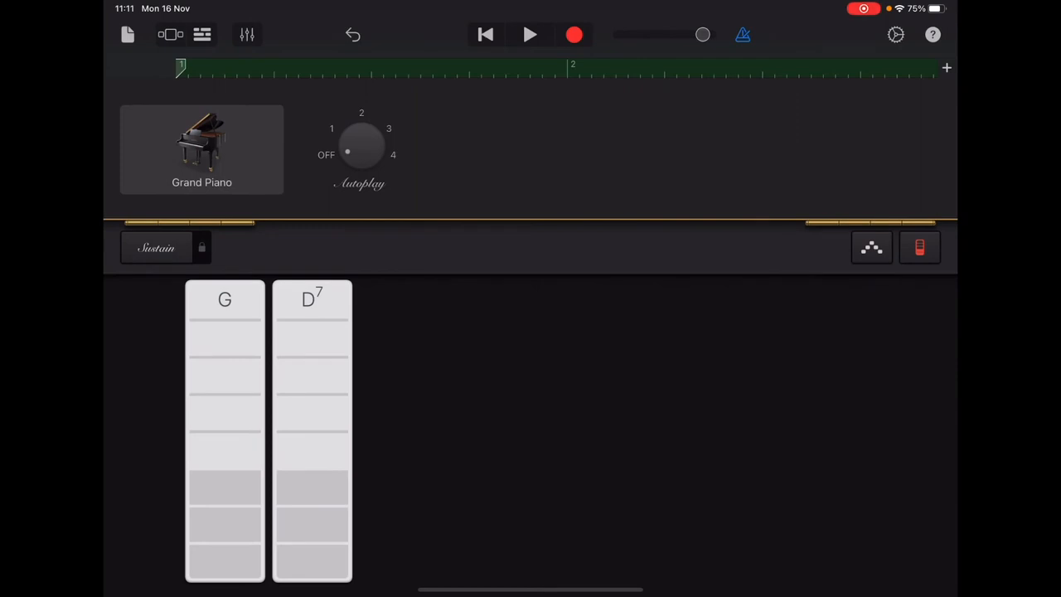
- Return to My Songs and rename 'My Song 5' to 'Ode to Joy'
{"action": "left_click", "coordinate": [127, 33]}
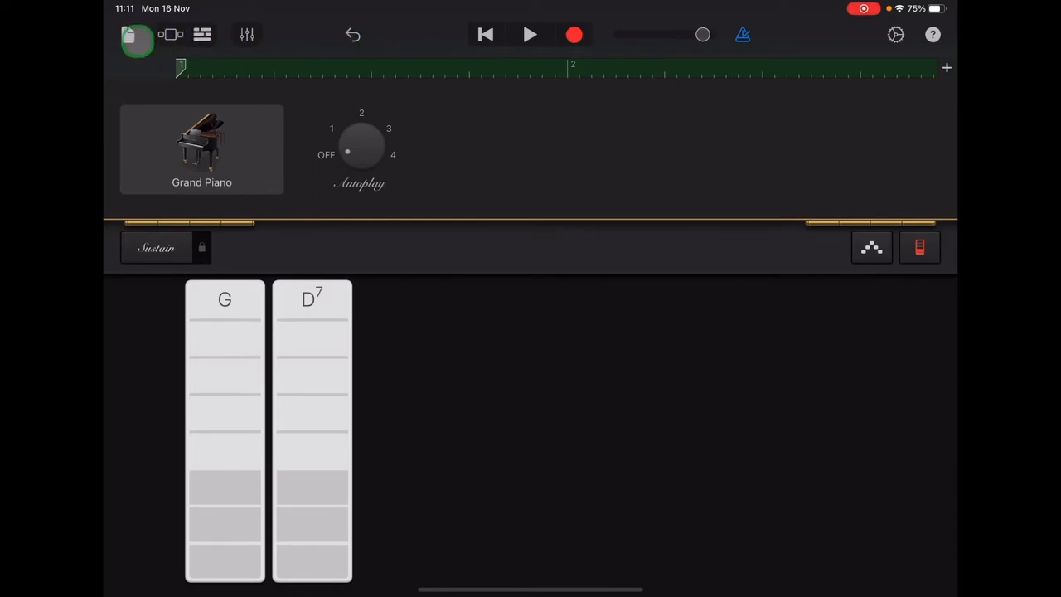
{"action": "left_click", "coordinate": [127, 33]}
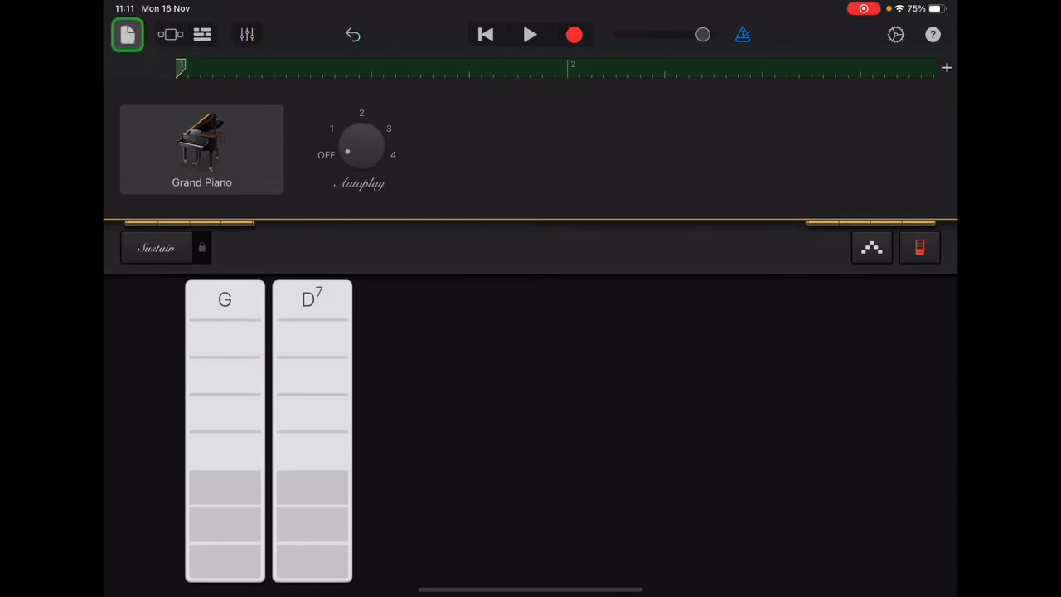
{"action": "left_click", "coordinate": [128, 34]}
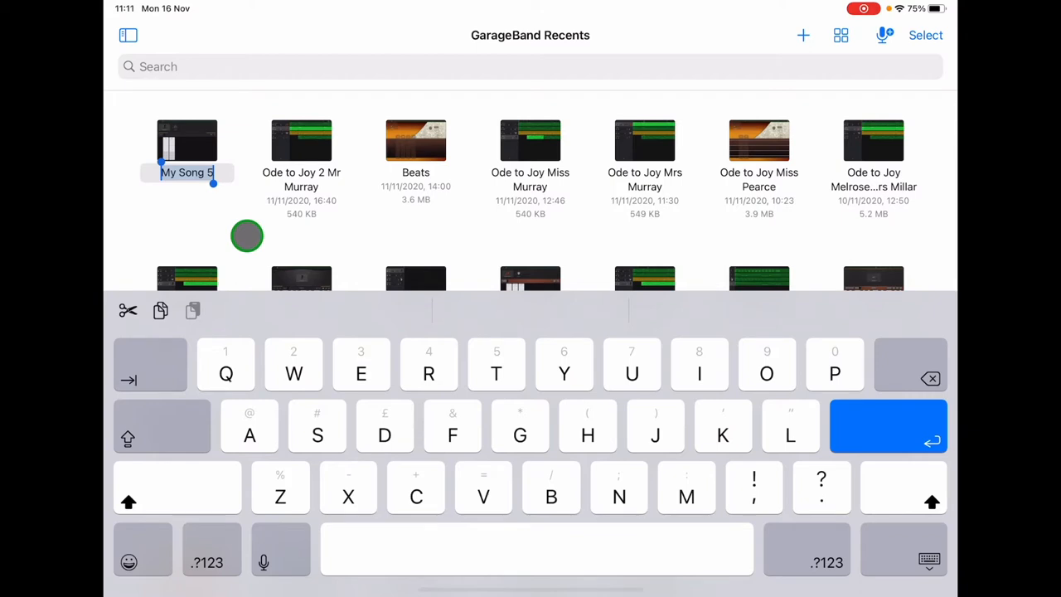
{"action": "type", "text": "Ode"}
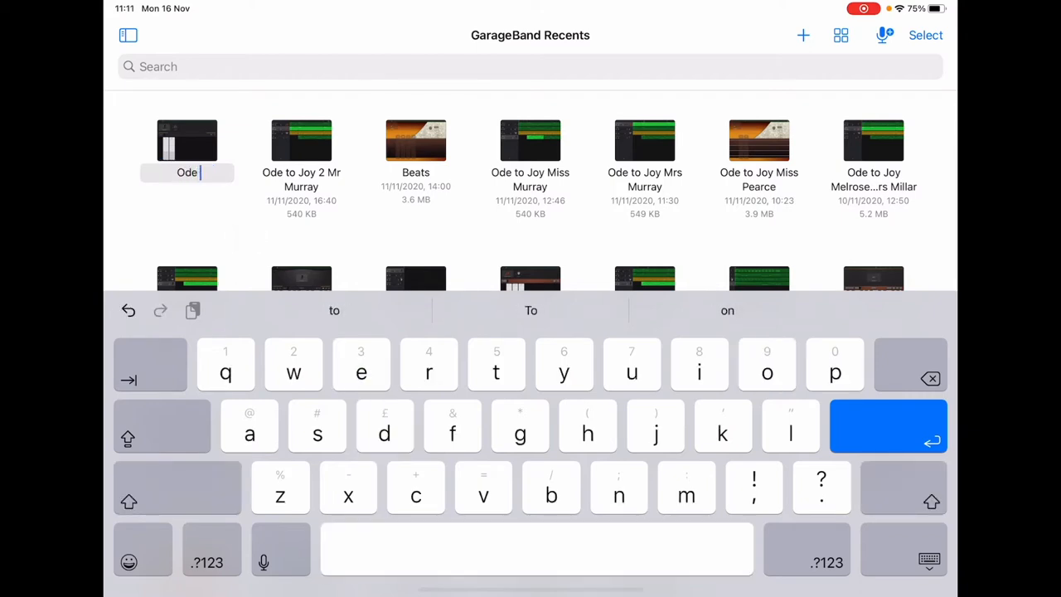
{"action": "key", "text": "y"}
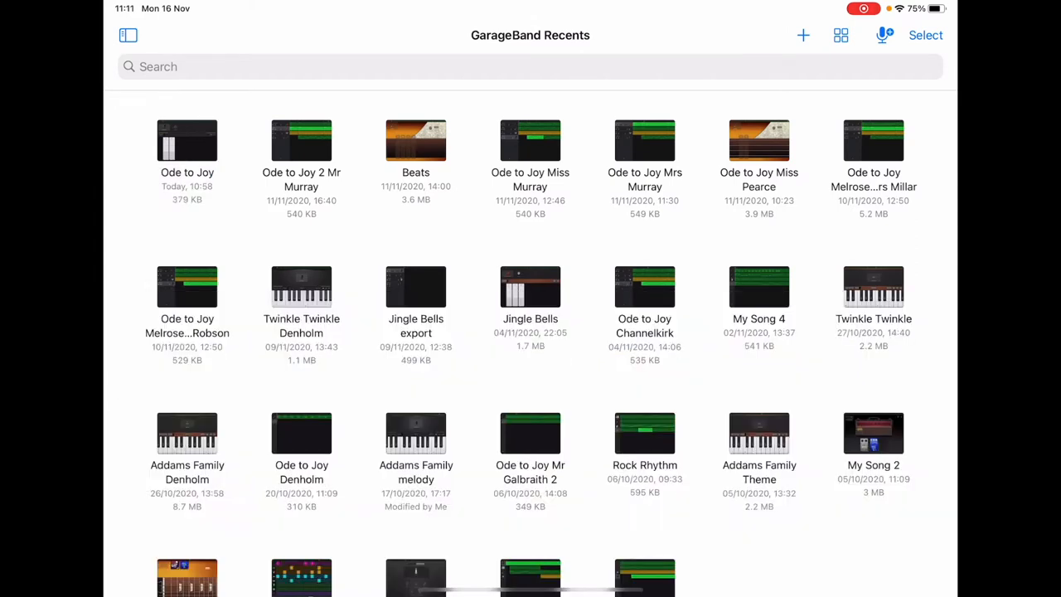
- Reopen the 'Ode to Joy' song from Recents, showing the piano G and D7 chord strips
{"action": "left_click", "coordinate": [185, 139]}
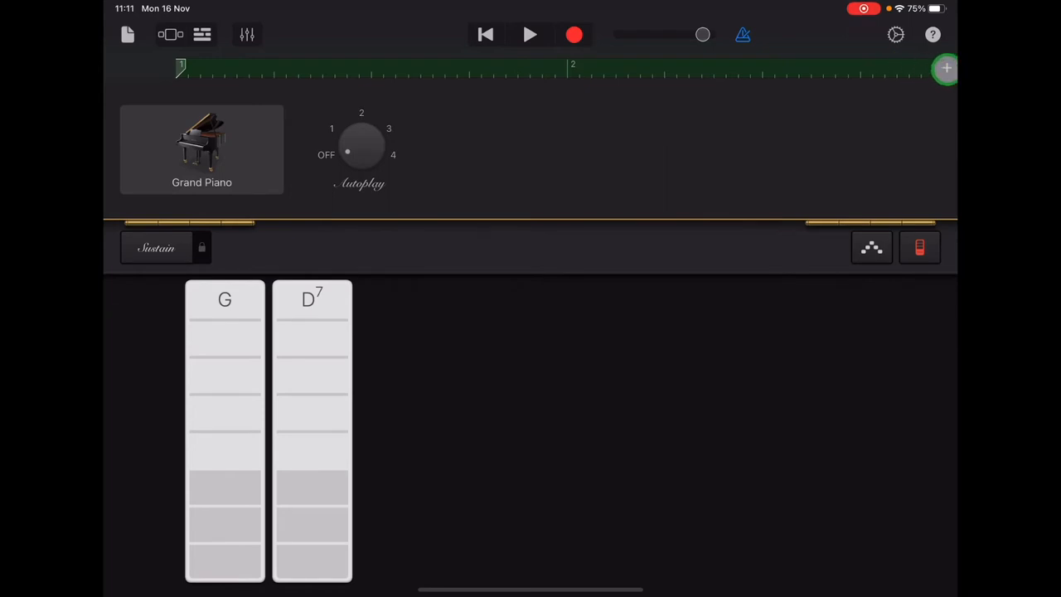
- Add a new Section B after the 2-bar Section A from the Song Sections list
{"action": "left_click", "coordinate": [945, 70]}
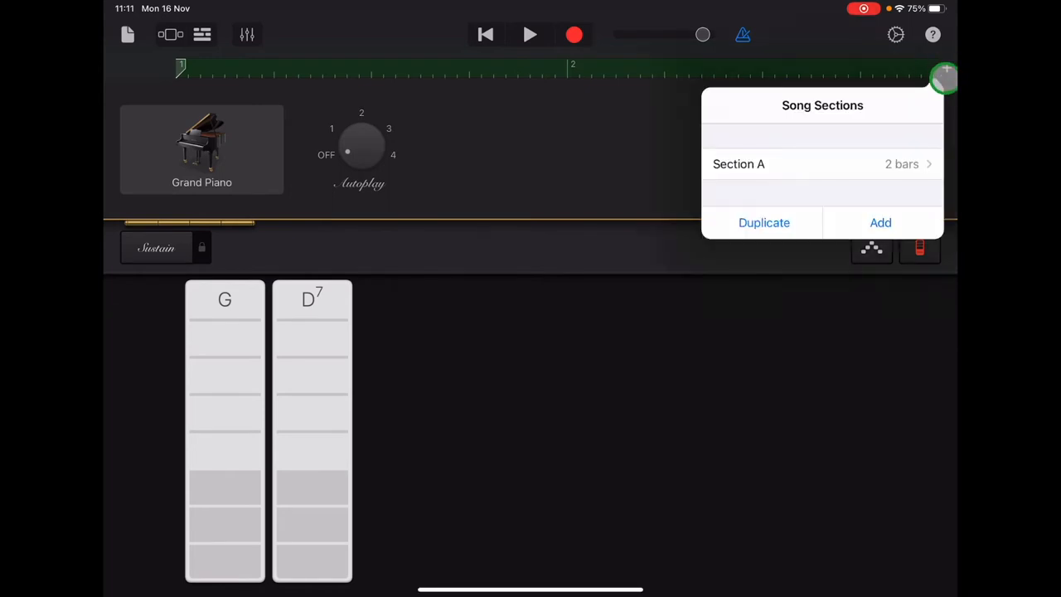
{"action": "left_click", "coordinate": [880, 223]}
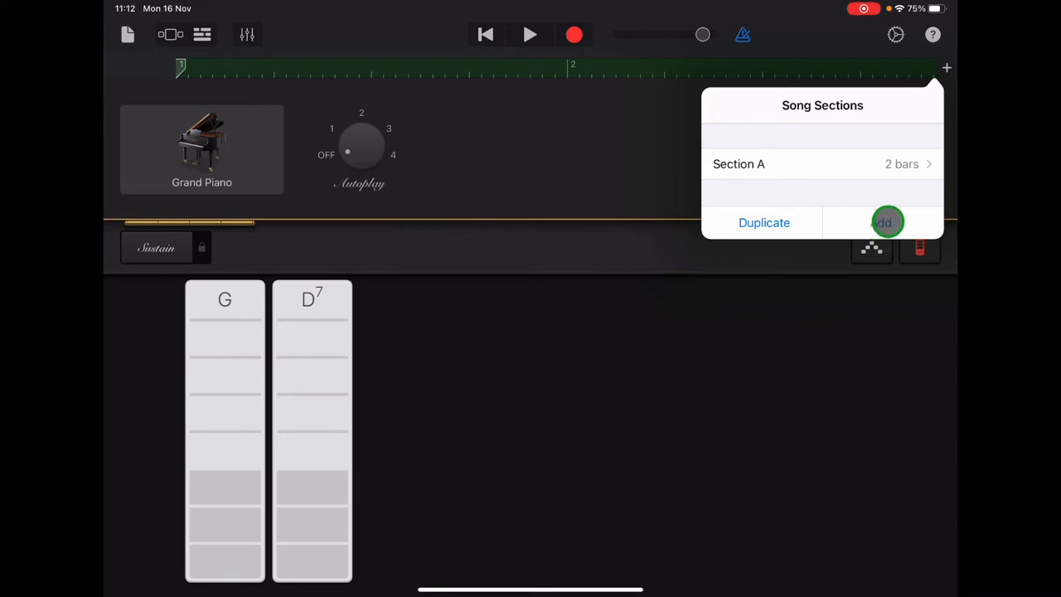
{"action": "left_click", "coordinate": [882, 222]}
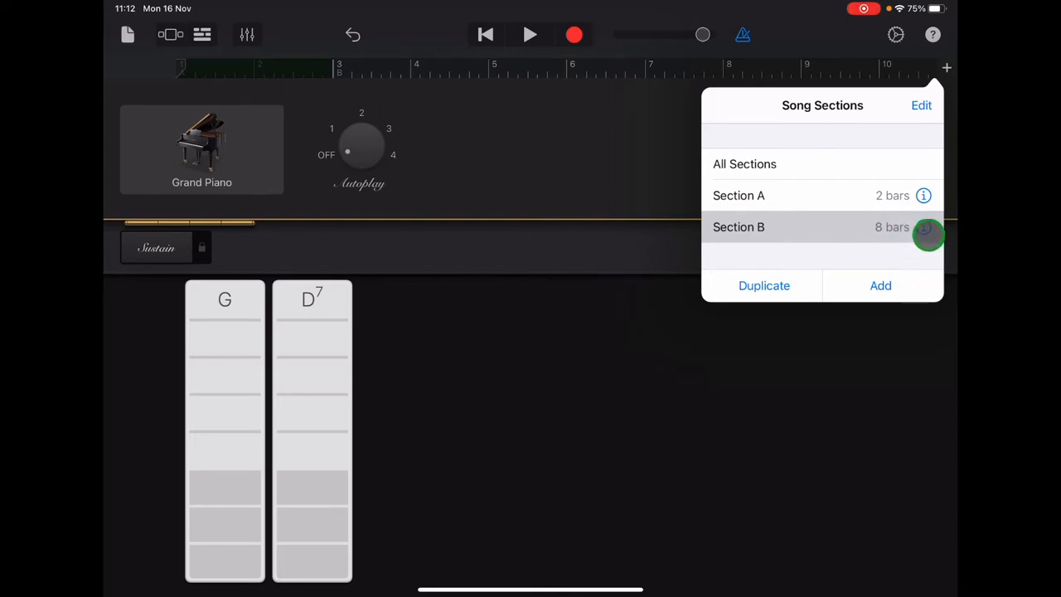
- Set Section B's manual length from 8 bars down to 6 bars
{"action": "left_click", "coordinate": [740, 226]}
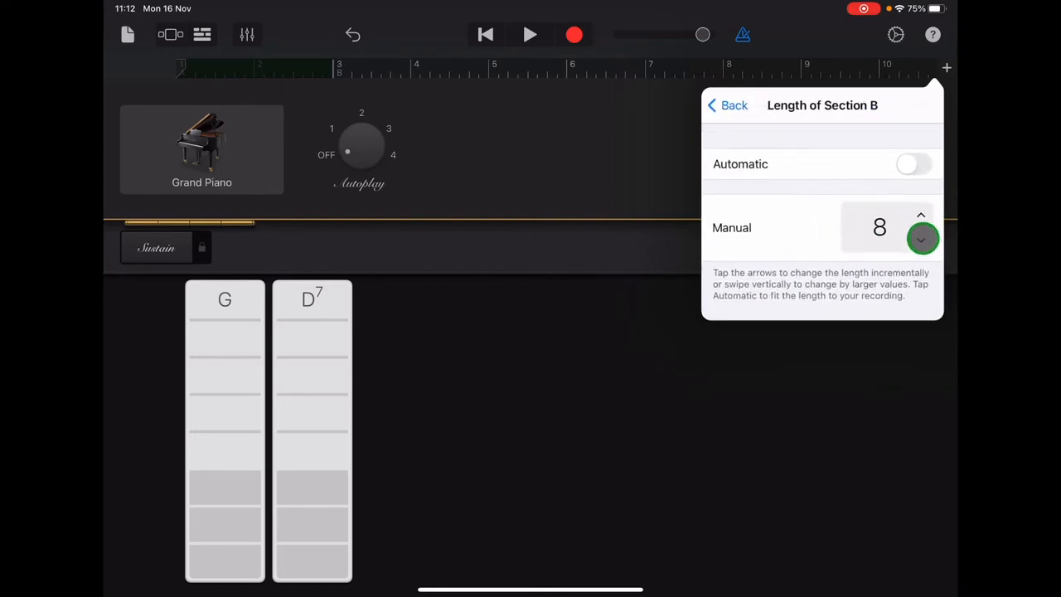
{"action": "left_click", "coordinate": [922, 240]}
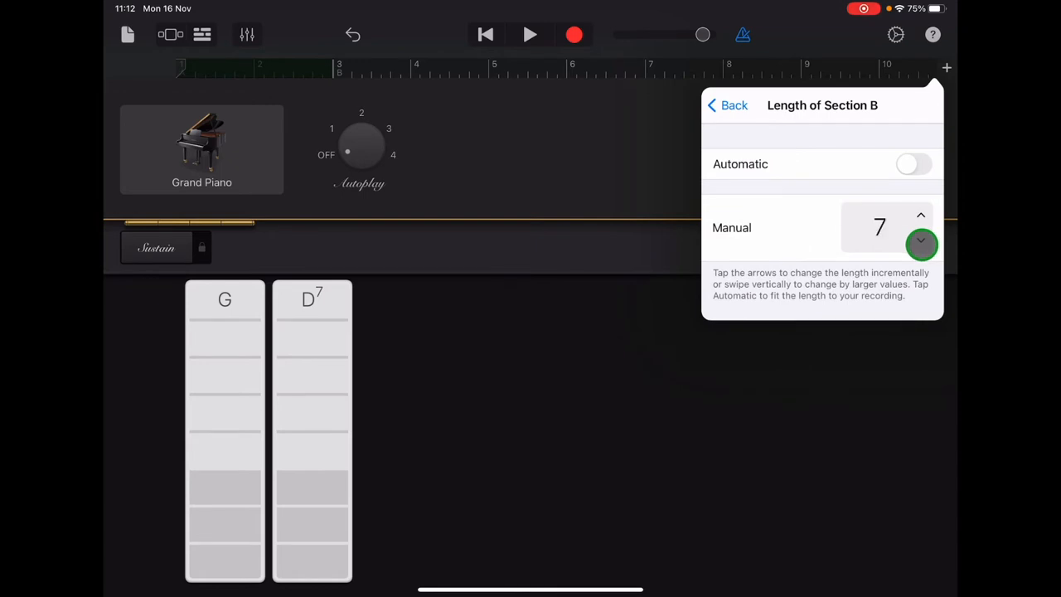
{"action": "left_click", "coordinate": [921, 242]}
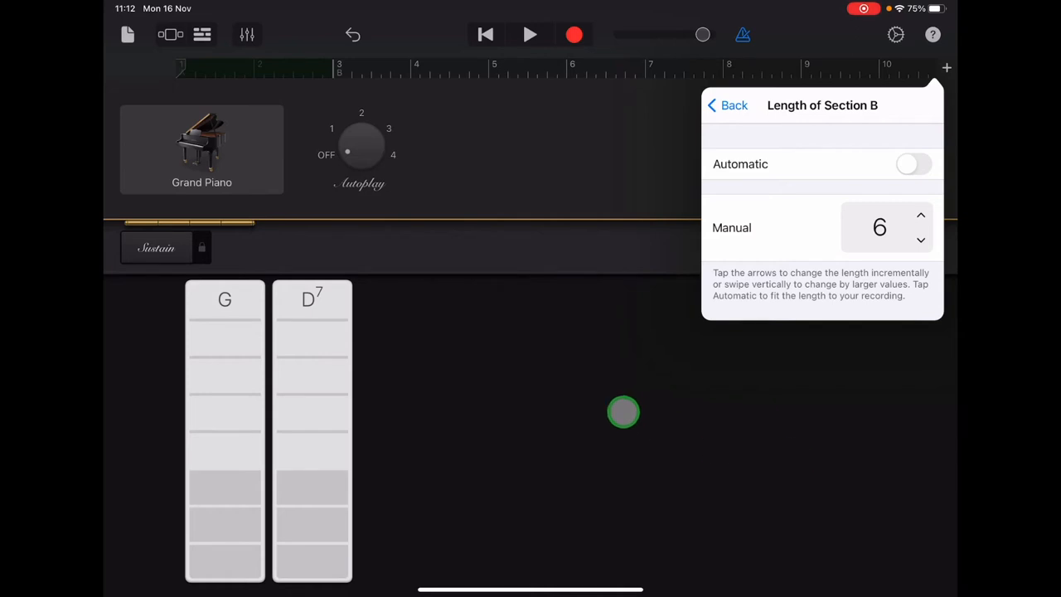
{"action": "left_click", "coordinate": [727, 106]}
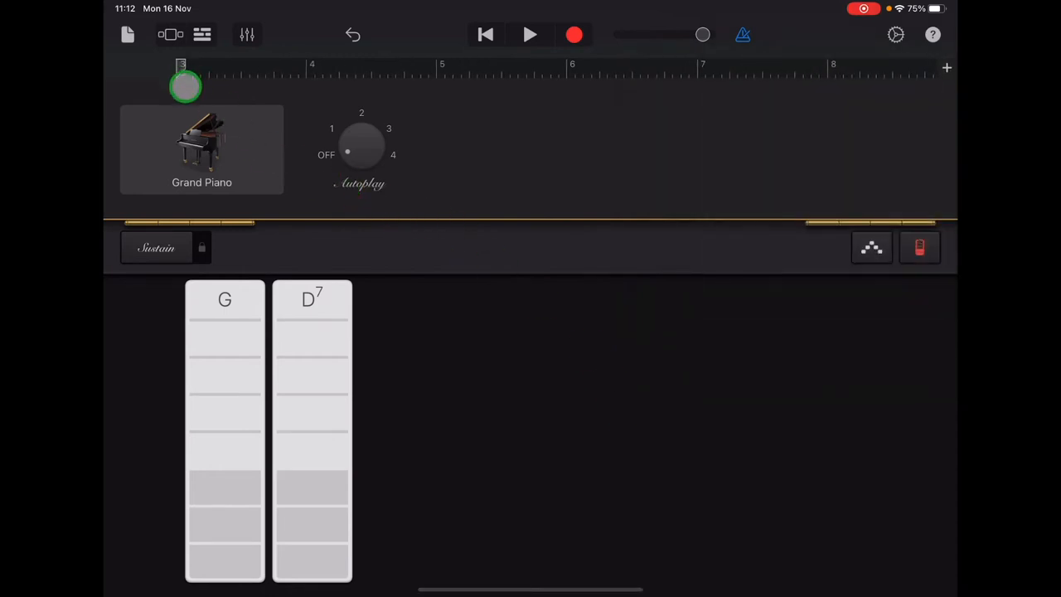
{"action": "left_click_drag", "start_coordinate": [186, 86], "coordinate": [278, 69]}
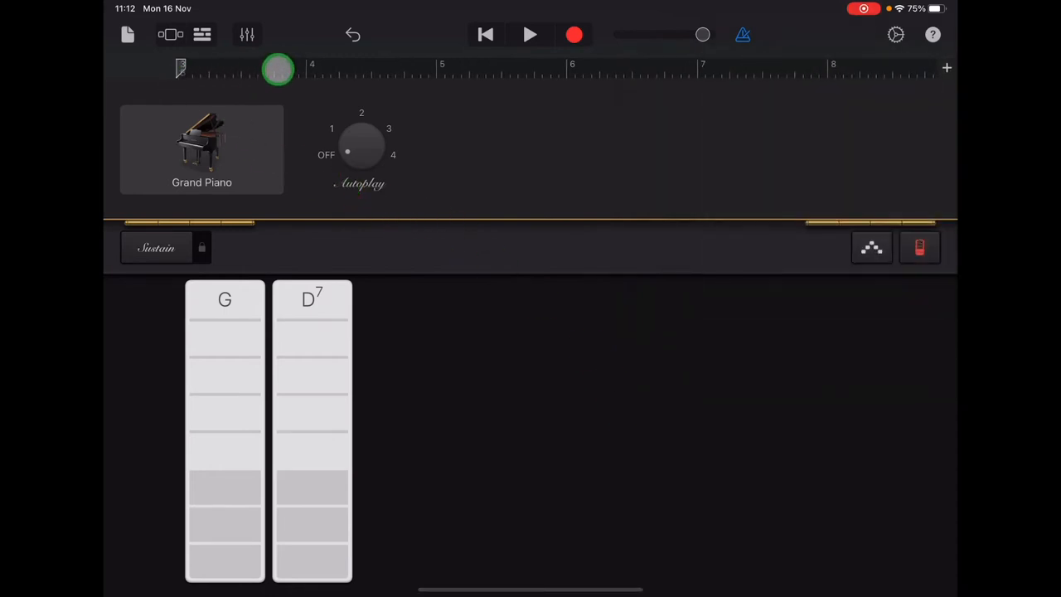
{"action": "left_click_drag", "start_coordinate": [279, 70], "coordinate": [826, 69]}
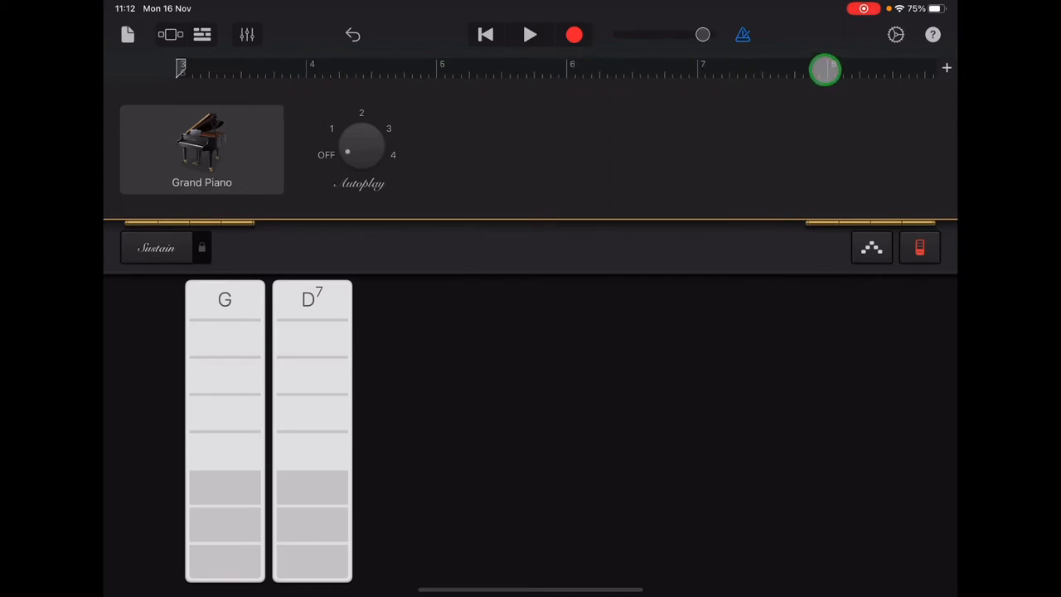
{"action": "left_click_drag", "start_coordinate": [826, 70], "coordinate": [189, 76]}
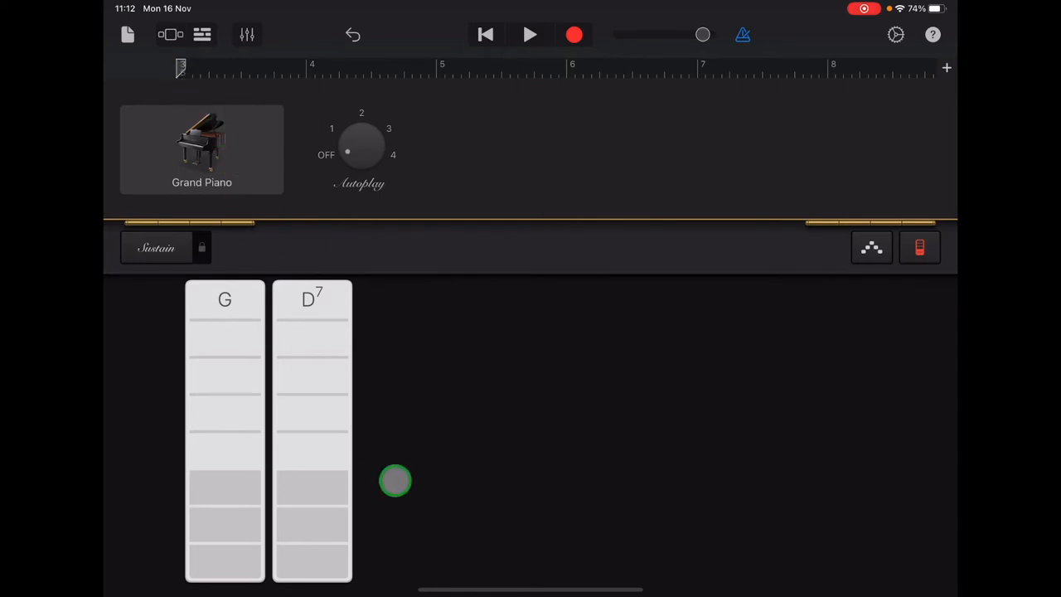
{"action": "mouse_move", "coordinate": [370, 484]}
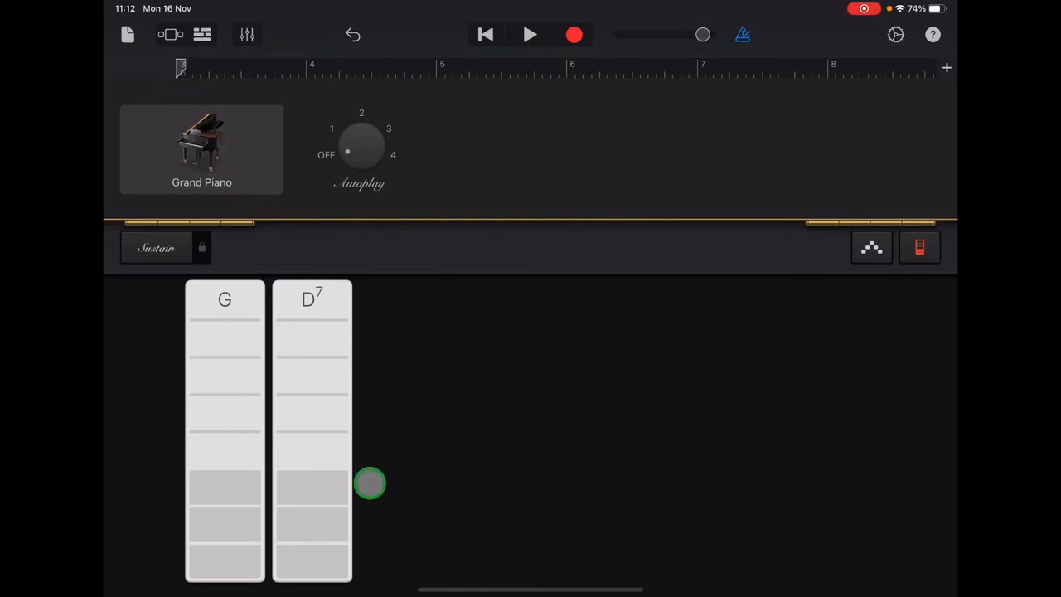
{"action": "left_click_drag", "start_coordinate": [368, 484], "coordinate": [274, 454]}
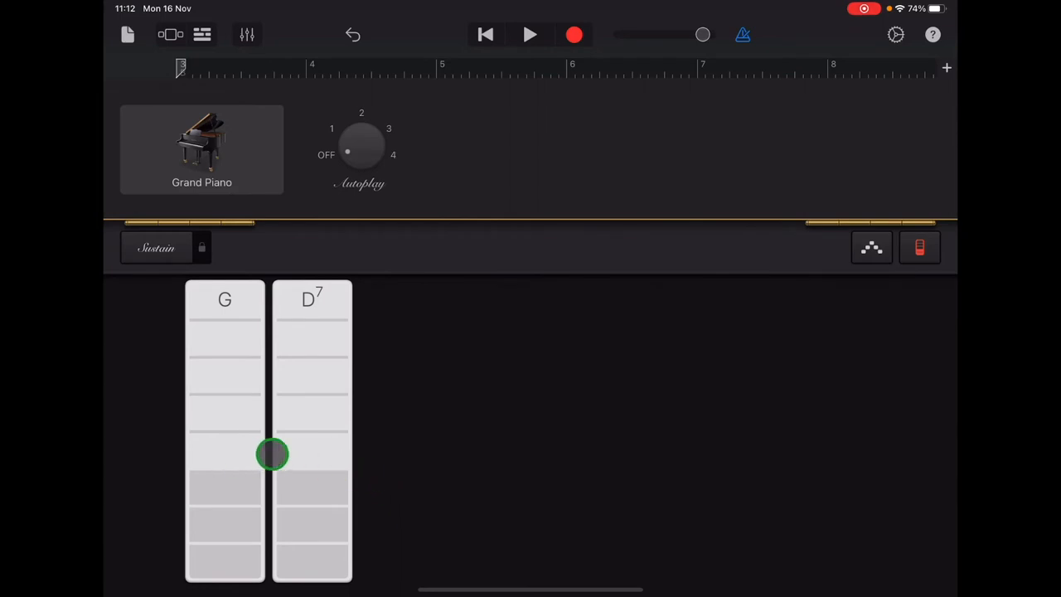
{"action": "left_click_drag", "start_coordinate": [271, 455], "coordinate": [231, 453]}
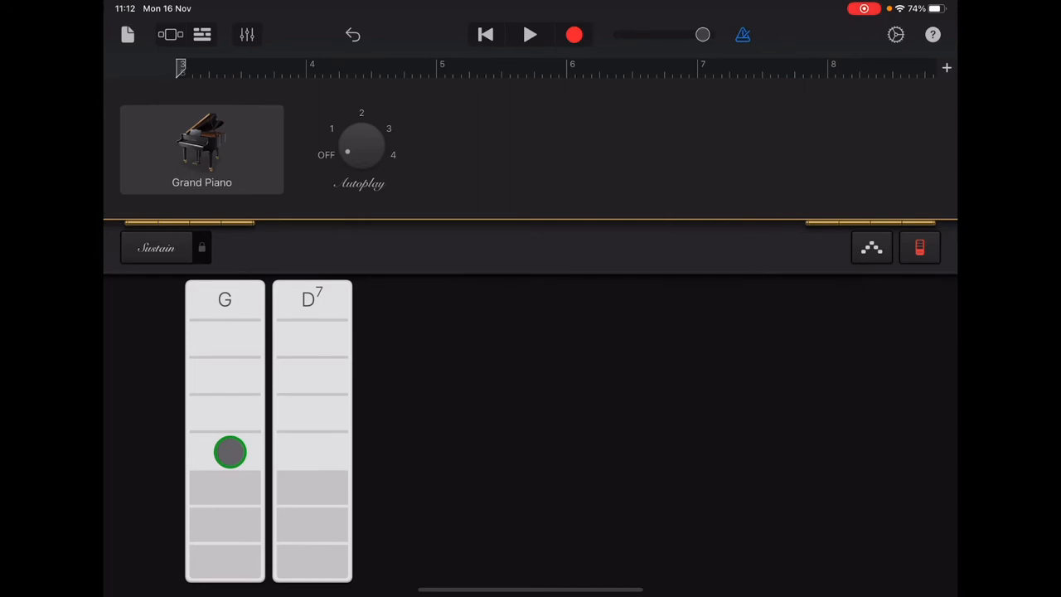
{"action": "left_click", "coordinate": [229, 451]}
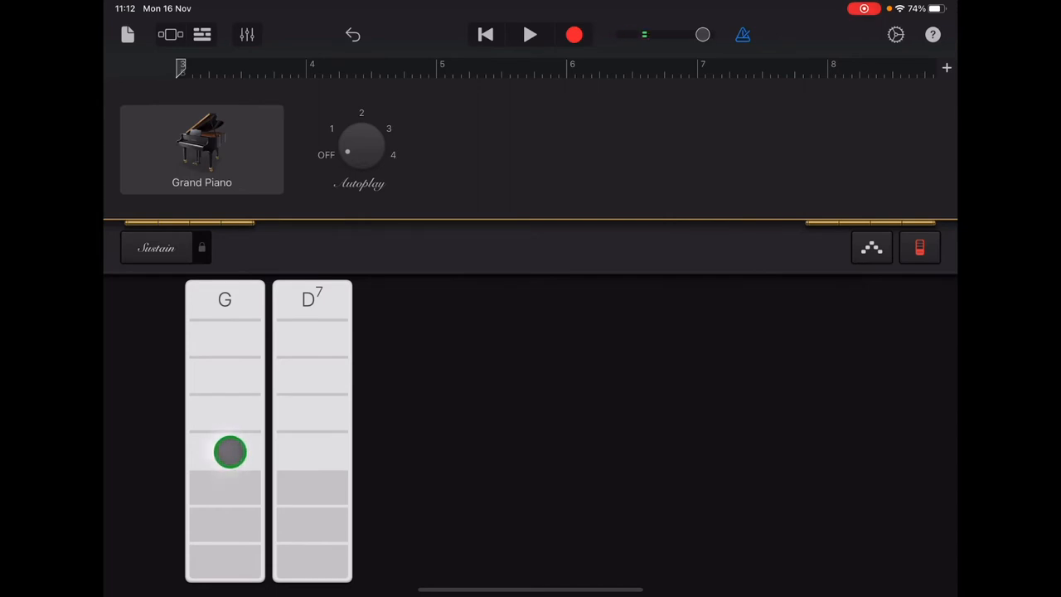
{"action": "left_click", "coordinate": [318, 445]}
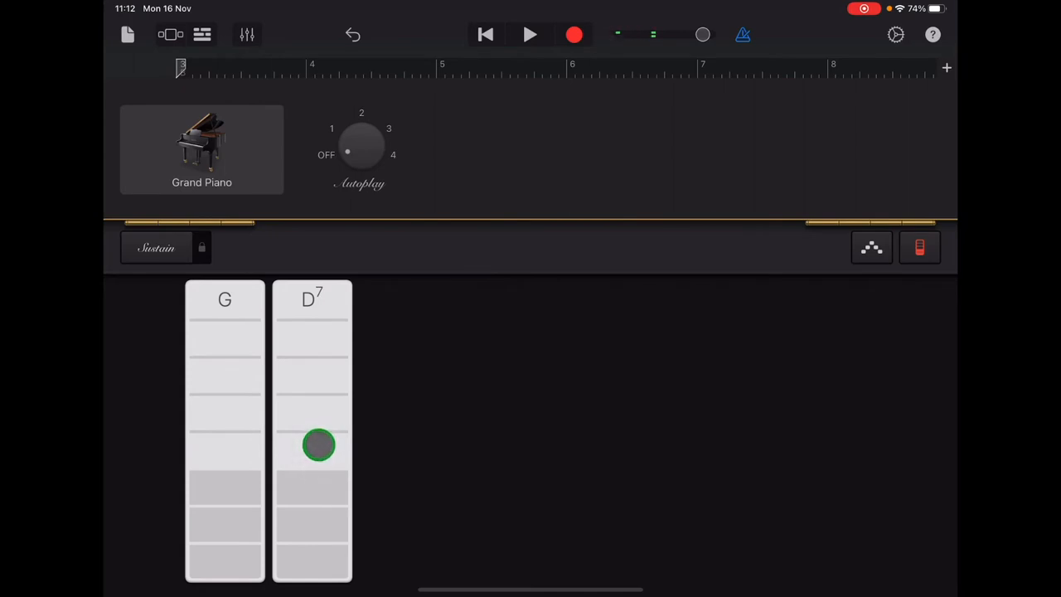
{"action": "left_click_drag", "start_coordinate": [319, 444], "coordinate": [557, 425]}
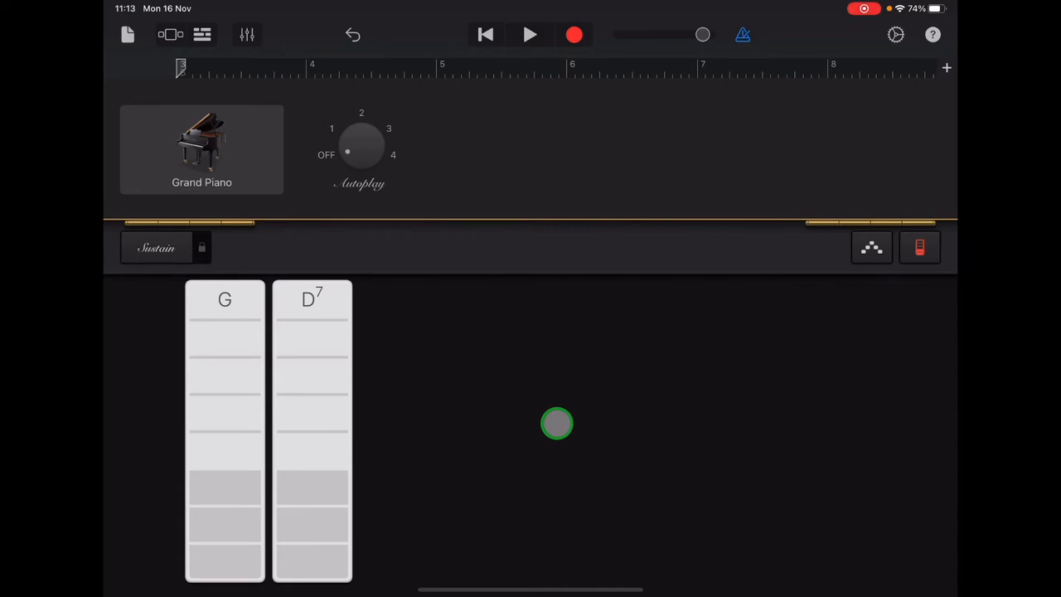
{"action": "left_click", "coordinate": [530, 33]}
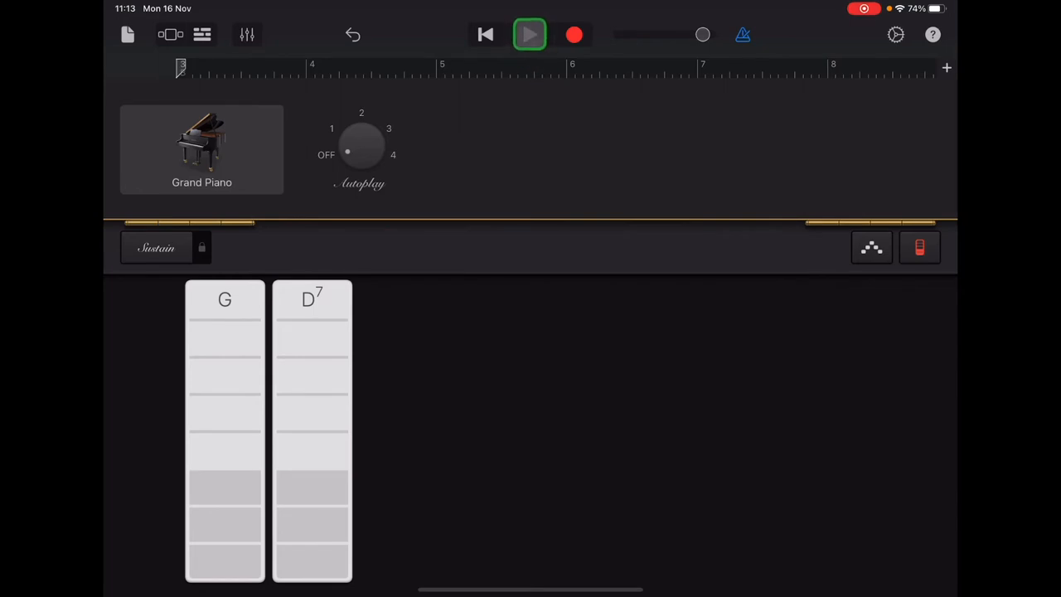
{"action": "left_click", "coordinate": [531, 35]}
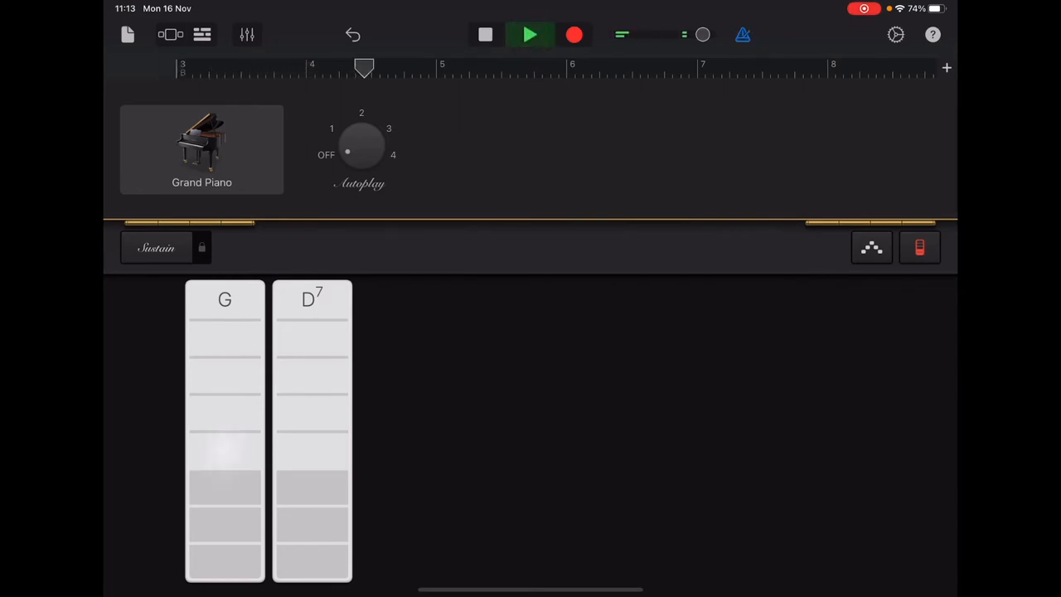
{"action": "left_click", "coordinate": [311, 451]}
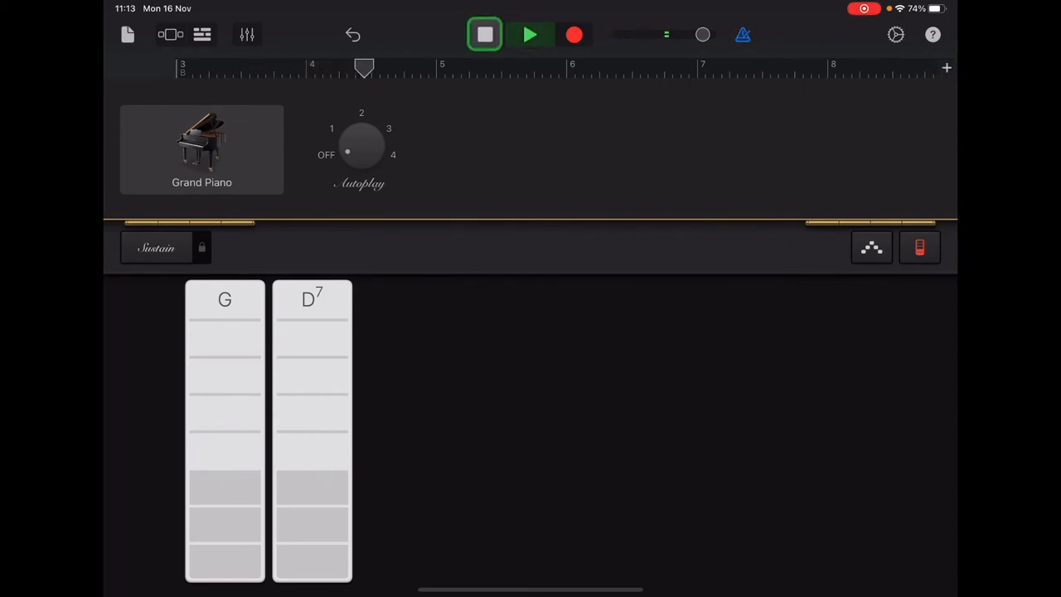
{"action": "left_click", "coordinate": [485, 33]}
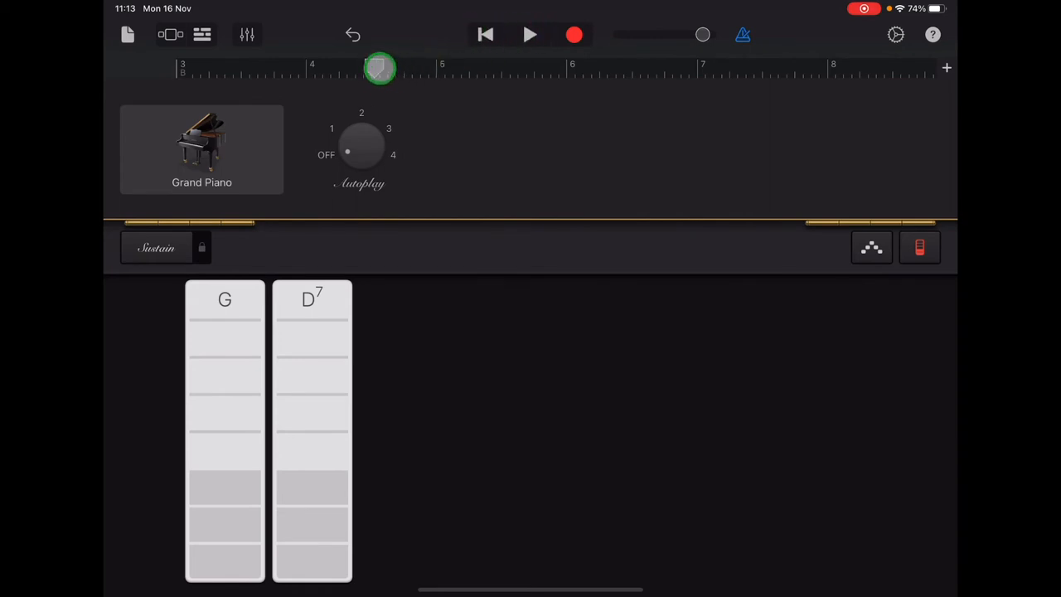
{"action": "left_click", "coordinate": [484, 33]}
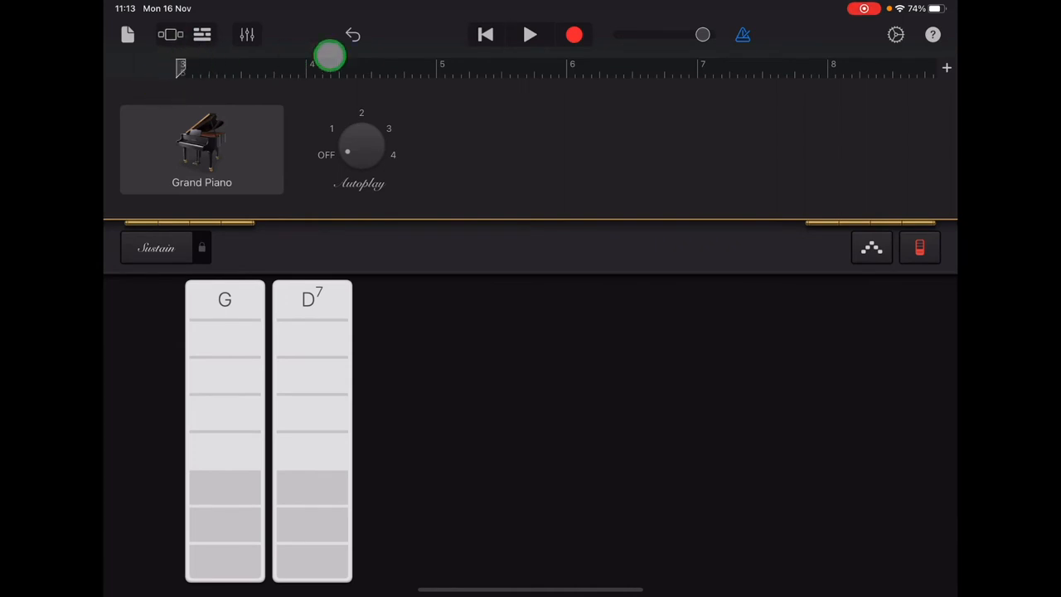
- Start recording and play the G chord strip during the take
{"action": "left_click", "coordinate": [574, 33]}
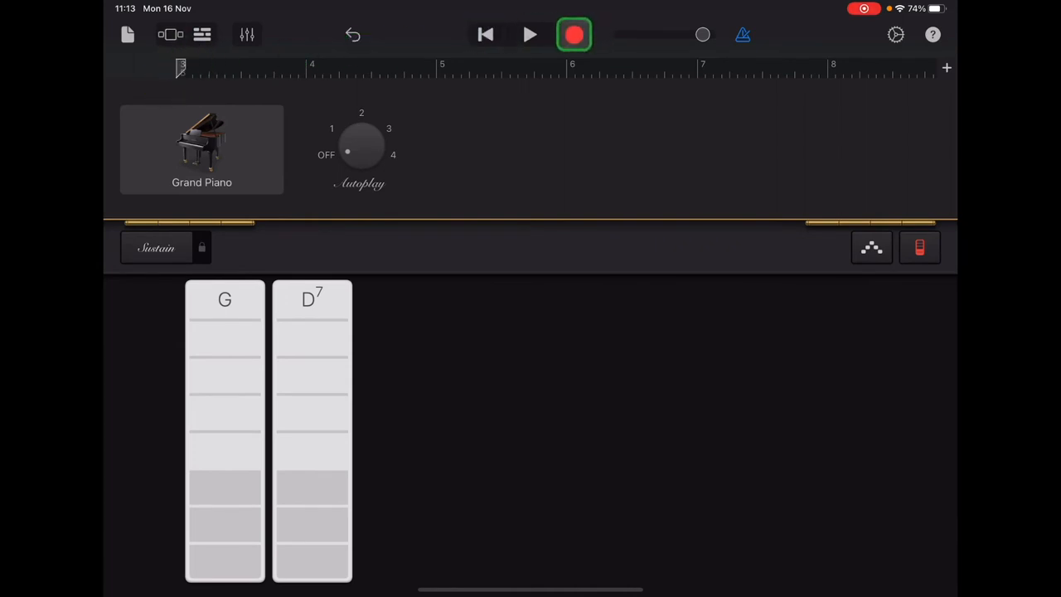
{"action": "left_click", "coordinate": [574, 33]}
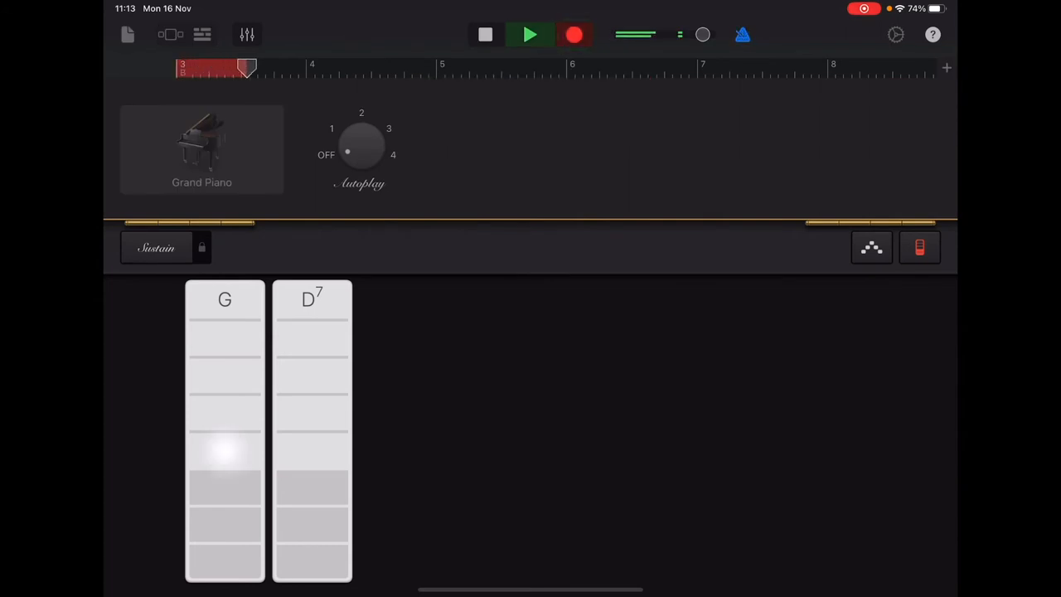
{"action": "left_click", "coordinate": [312, 461]}
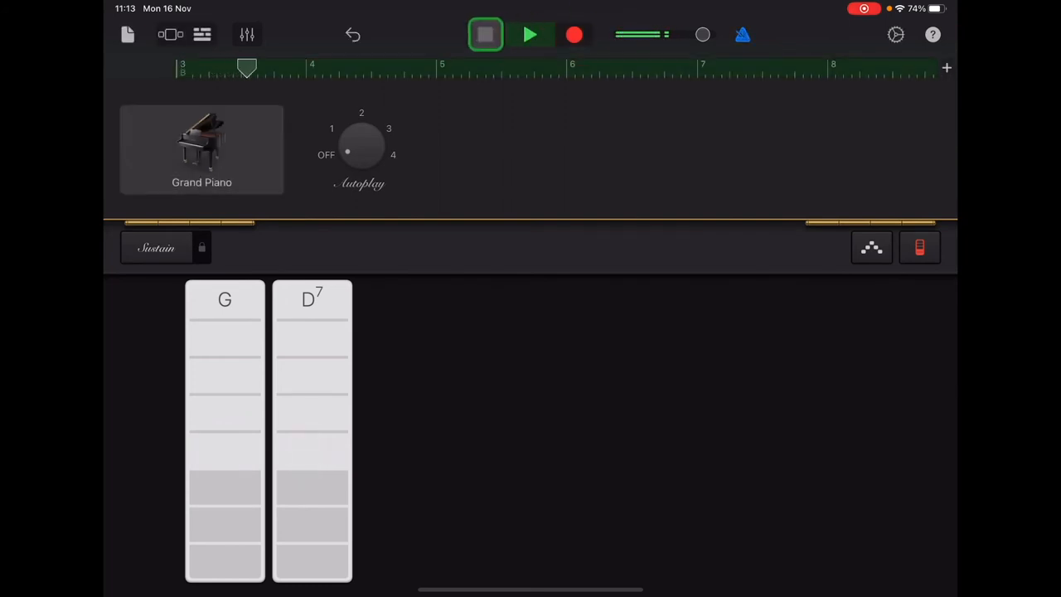
- Stop the recording and return the playhead to the start of the song
{"action": "left_click", "coordinate": [484, 33]}
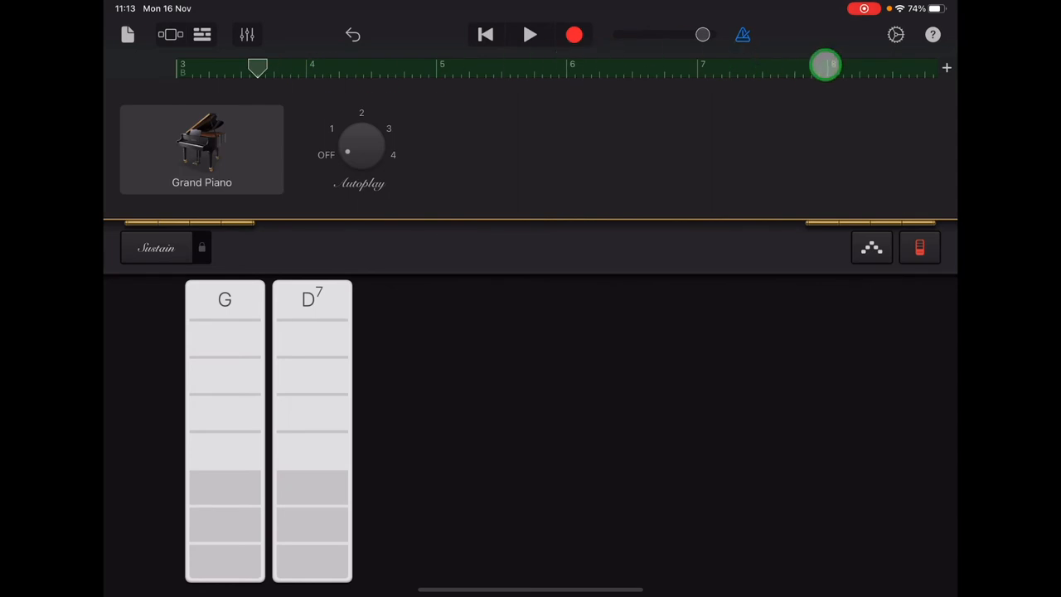
{"action": "left_click_drag", "start_coordinate": [826, 64], "coordinate": [313, 63]}
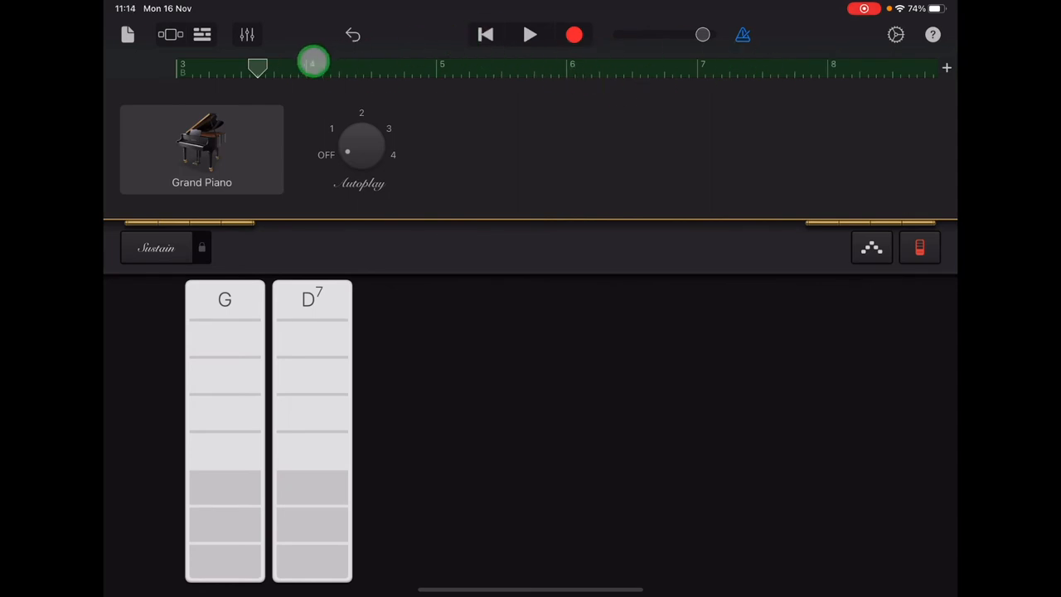
{"action": "left_click", "coordinate": [485, 35]}
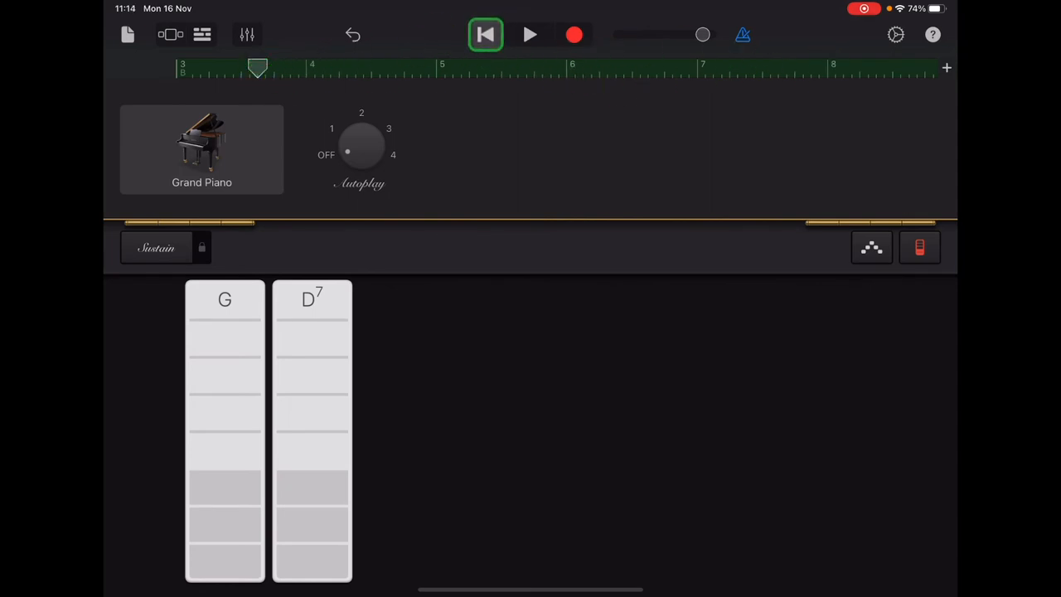
{"action": "left_click", "coordinate": [484, 33]}
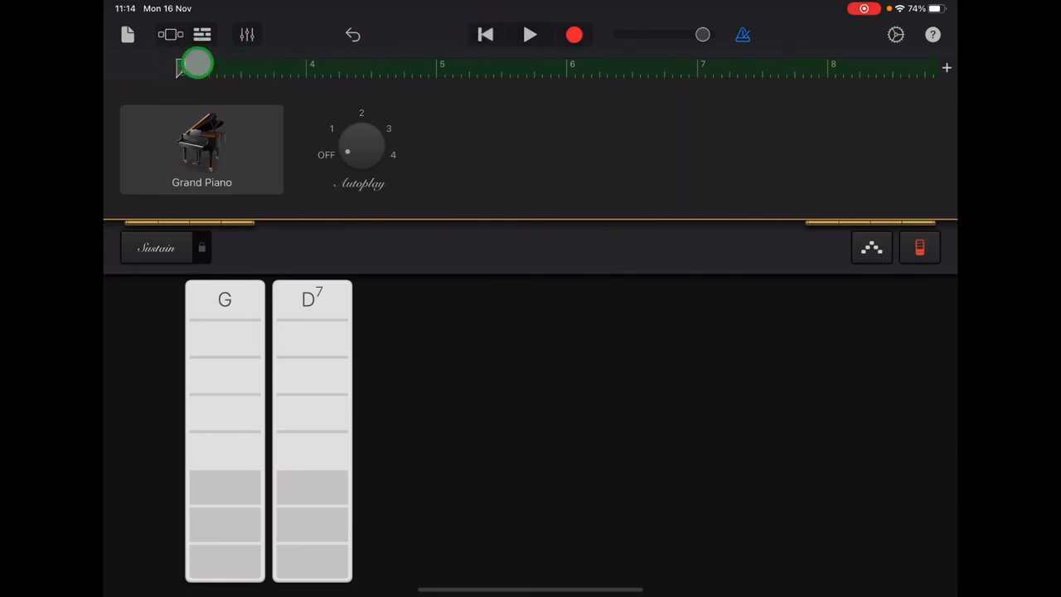
{"action": "left_click", "coordinate": [574, 33]}
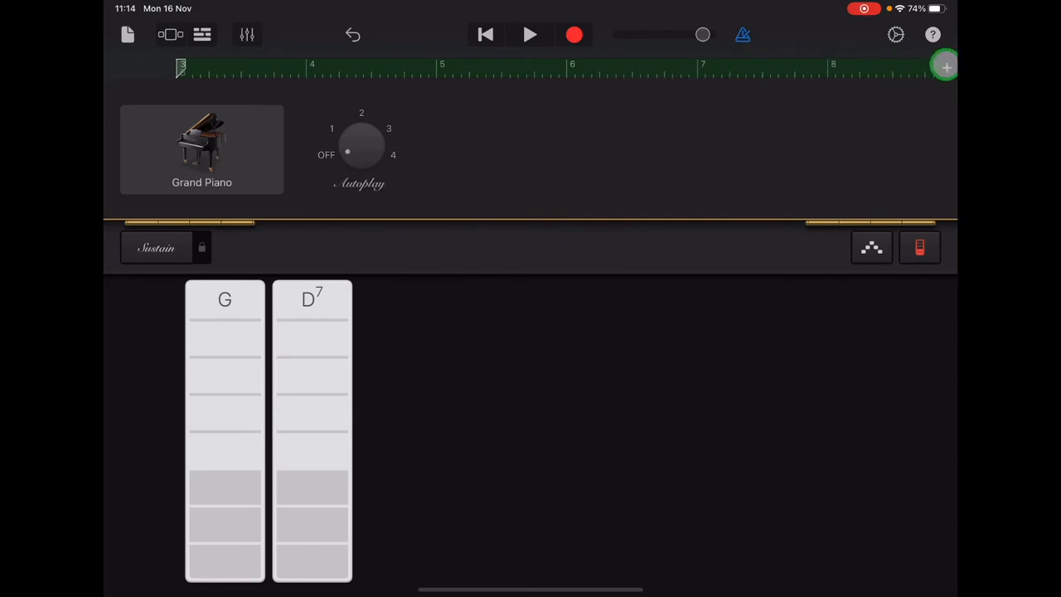
- Switch Song Sections to All Sections so bars 1 to 8 show together
{"action": "left_click", "coordinate": [945, 67]}
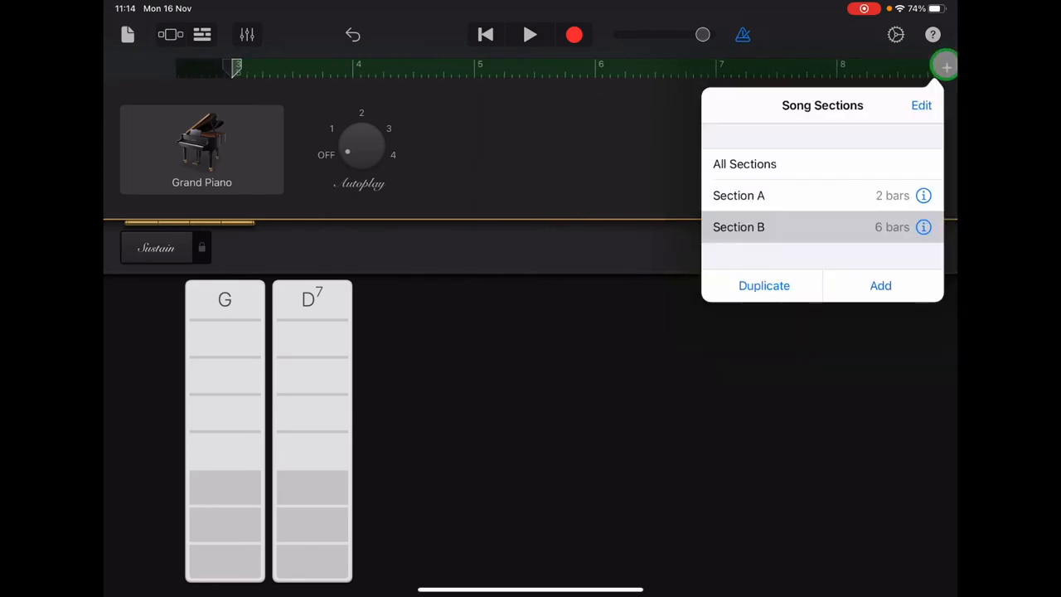
{"action": "left_click", "coordinate": [744, 165]}
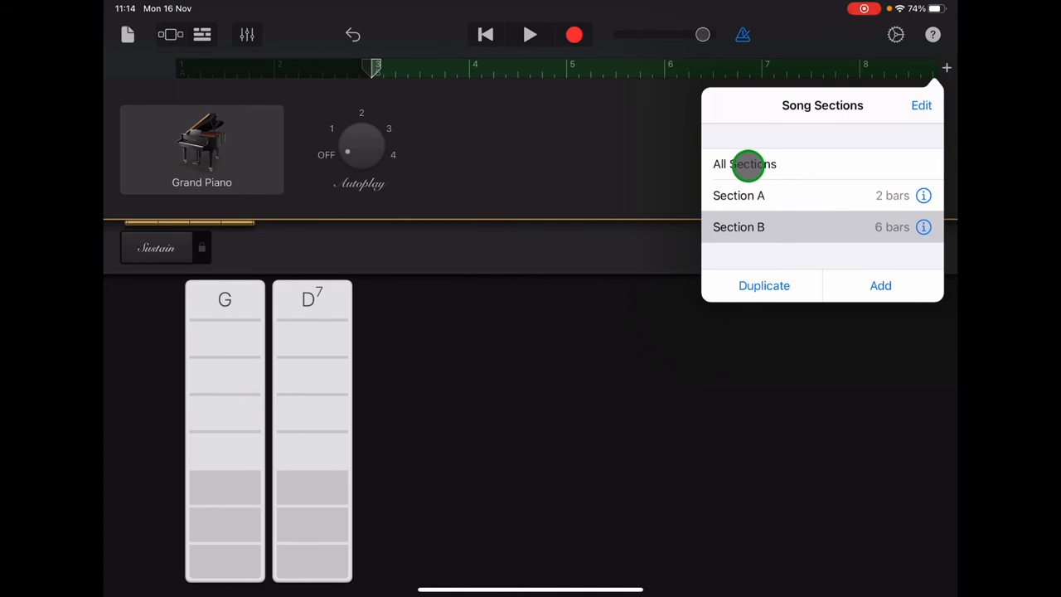
{"action": "left_click", "coordinate": [744, 164]}
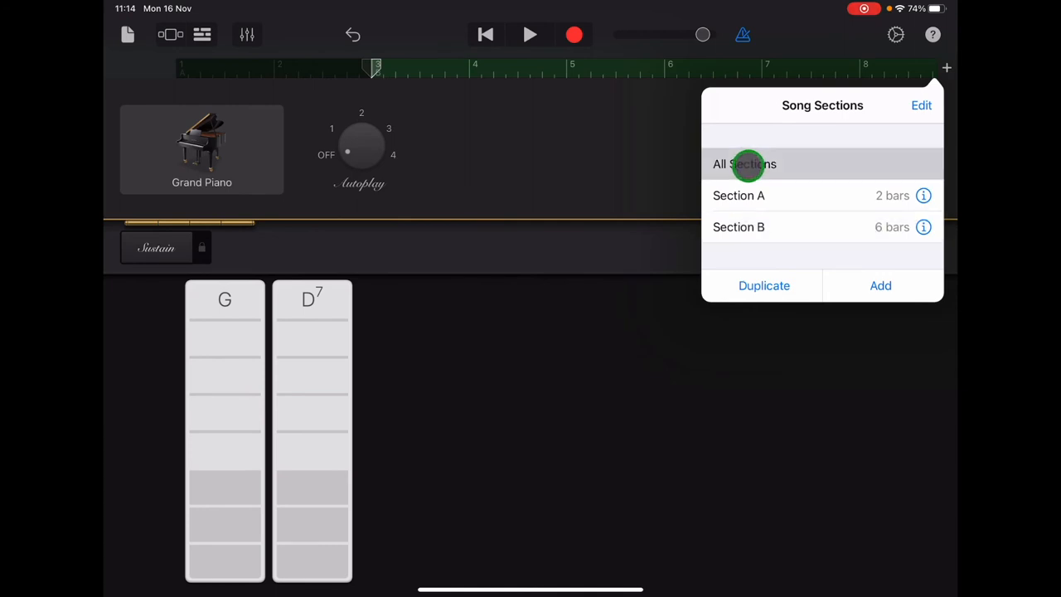
{"action": "left_click", "coordinate": [745, 164]}
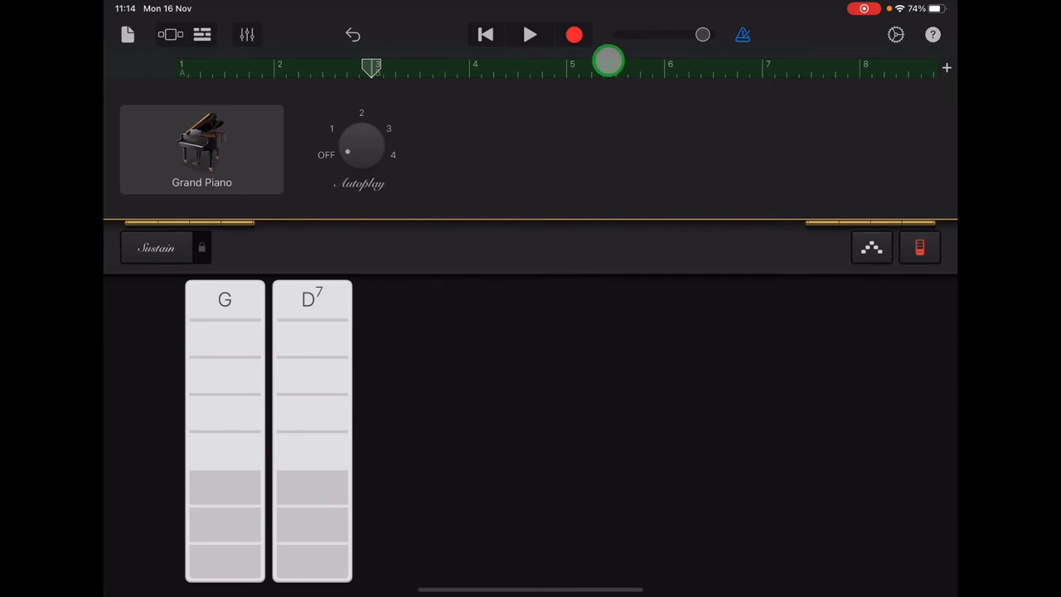
{"action": "left_click_drag", "start_coordinate": [610, 63], "coordinate": [395, 73]}
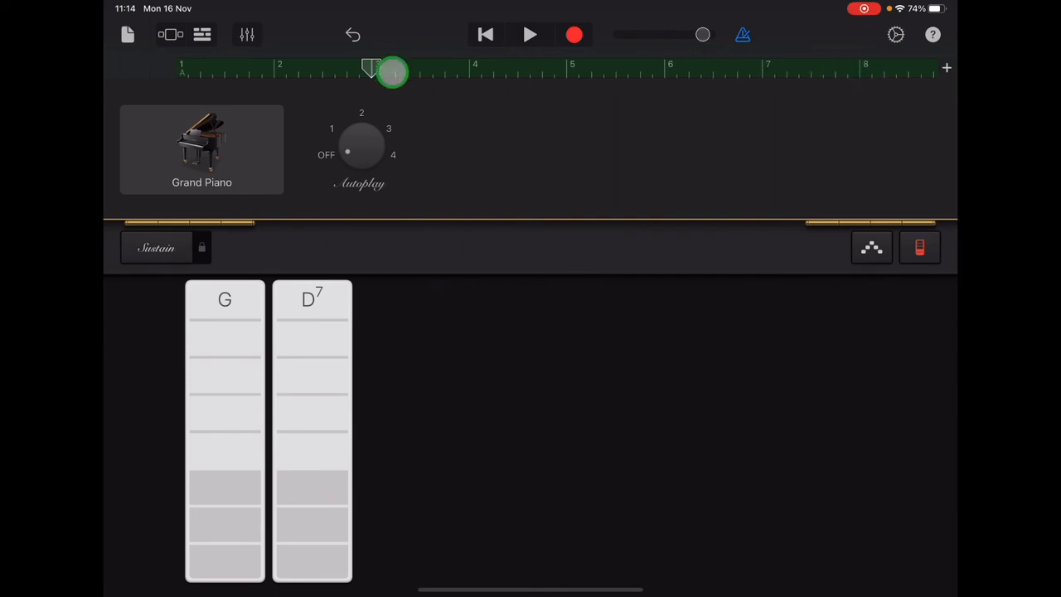
{"action": "left_click_drag", "start_coordinate": [394, 73], "coordinate": [826, 53]}
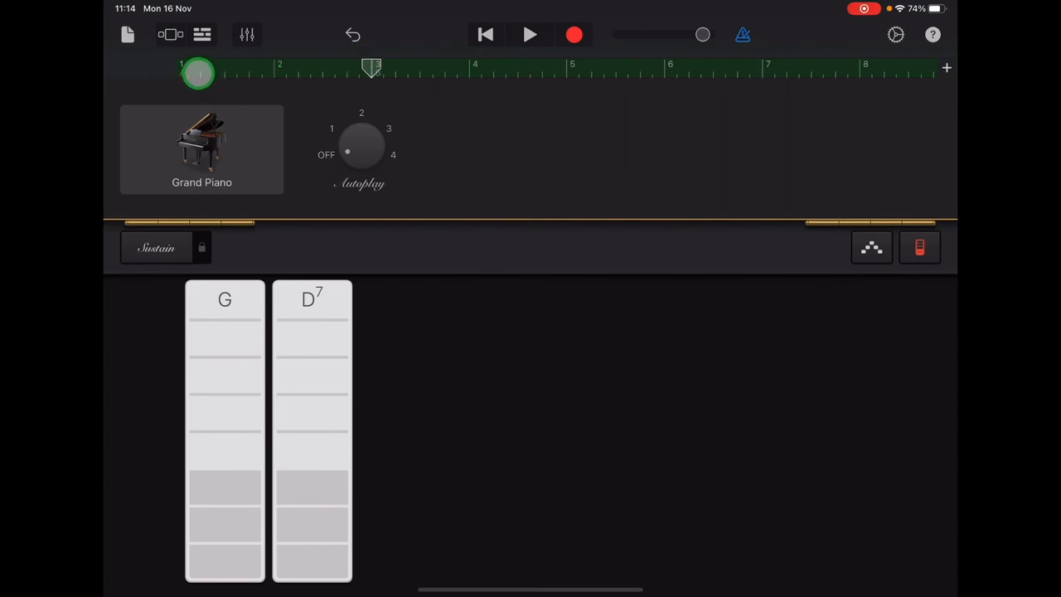
{"action": "left_click_drag", "start_coordinate": [199, 73], "coordinate": [913, 66]}
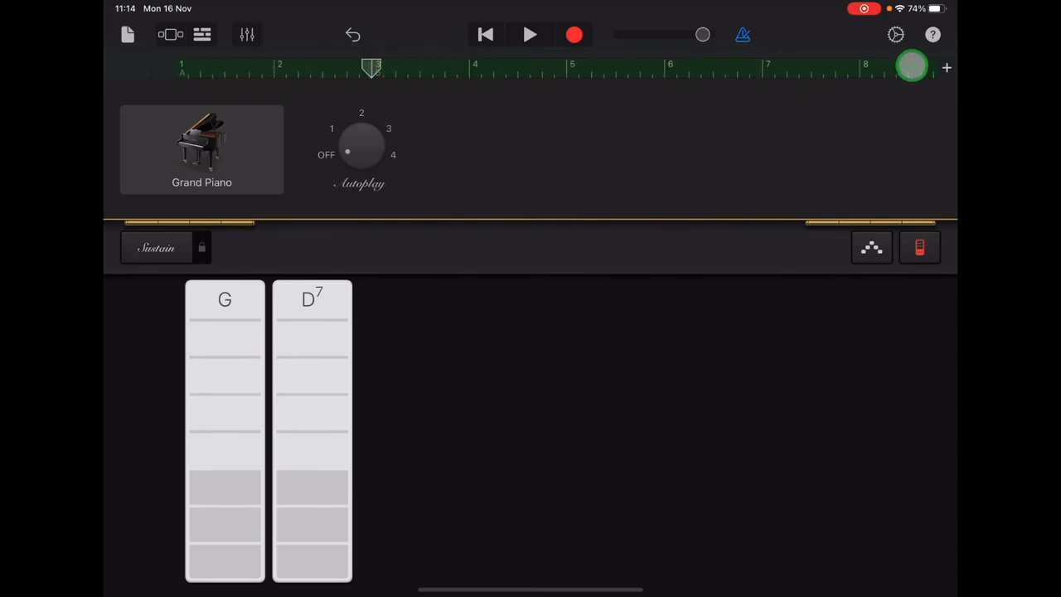
{"action": "left_click_drag", "start_coordinate": [912, 66], "coordinate": [441, 182]}
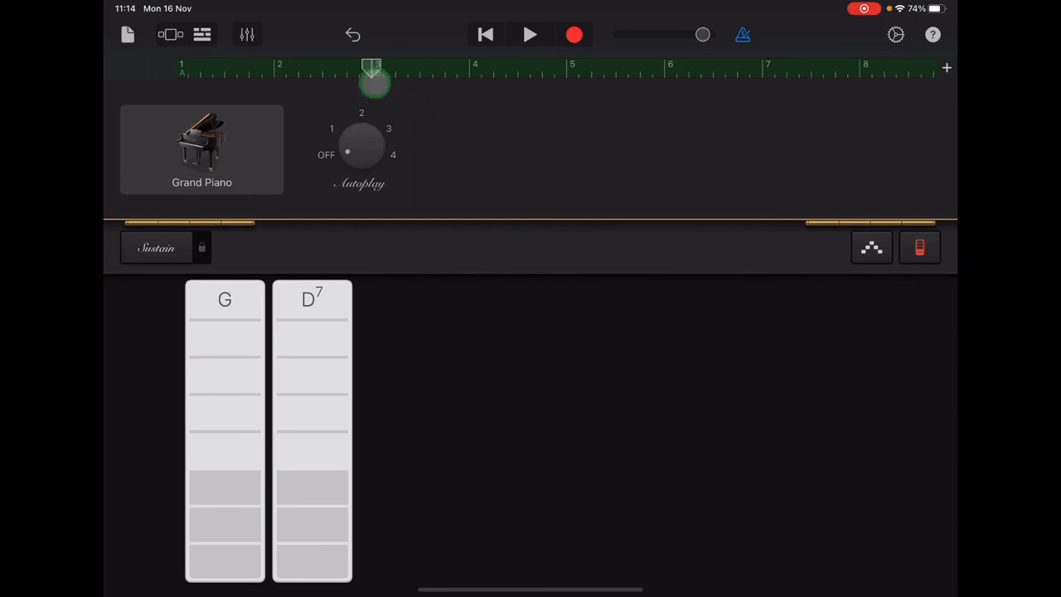
- Show the Grand Piano track controls with volume, pan, plug-ins and master effects
{"action": "left_click", "coordinate": [246, 33]}
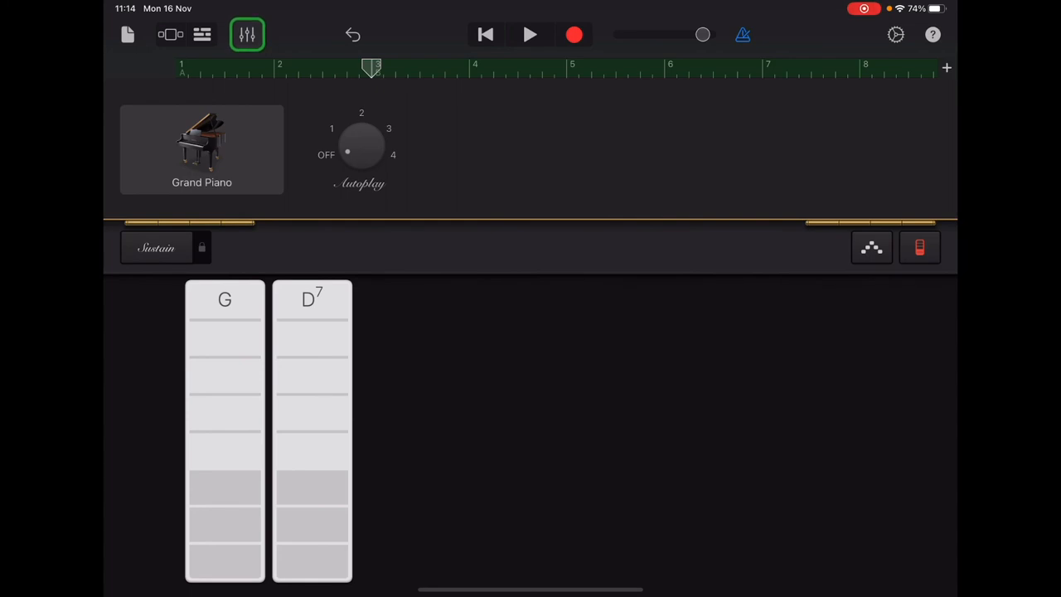
{"action": "left_click", "coordinate": [247, 33]}
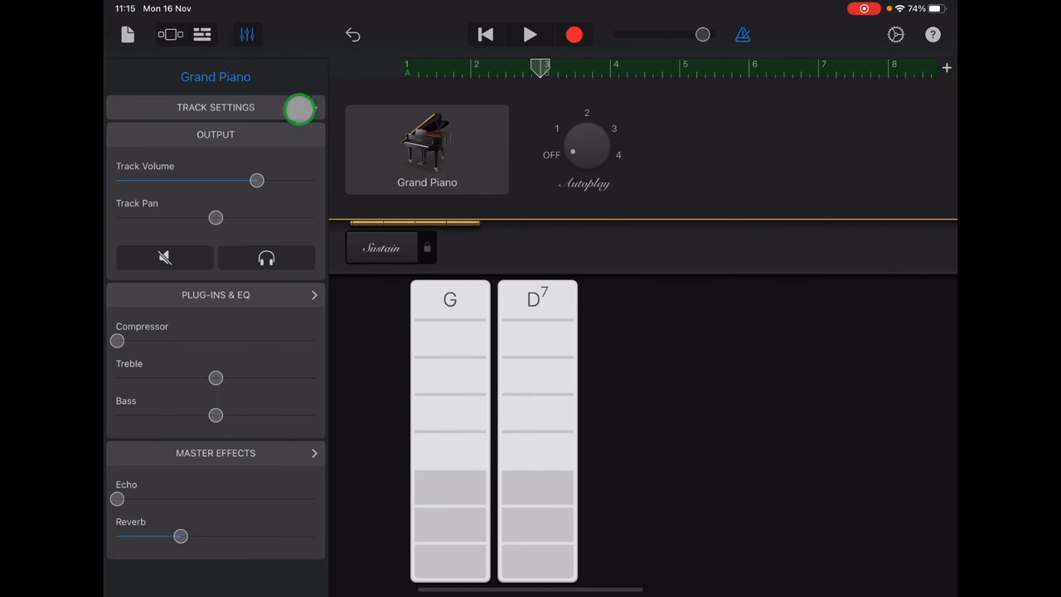
- Set the Grand Piano track quantisation to Straight 1/4 Note in Track Settings
{"action": "left_click", "coordinate": [216, 106]}
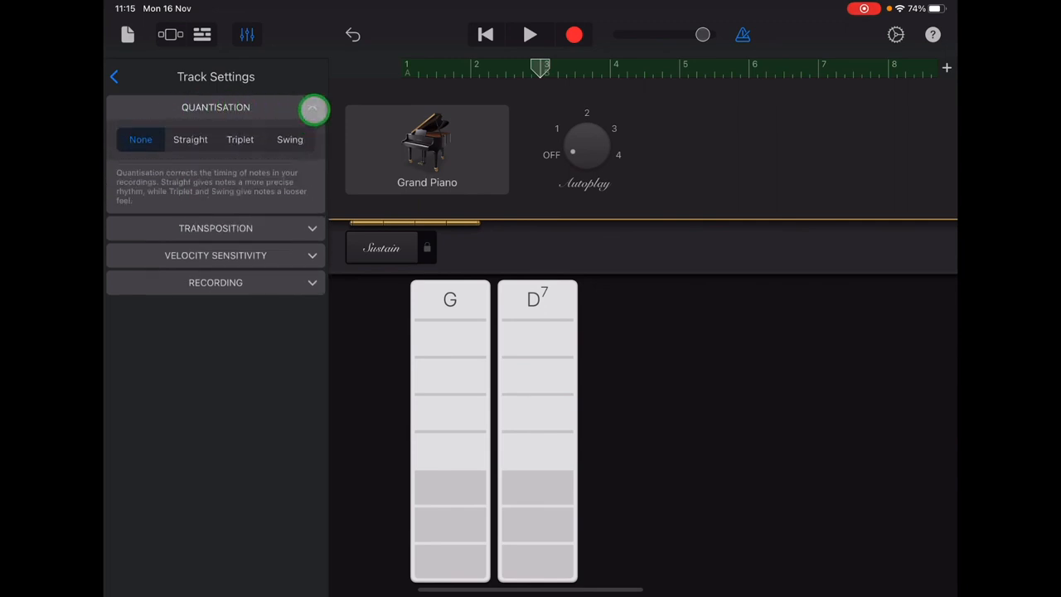
{"action": "left_click", "coordinate": [189, 139]}
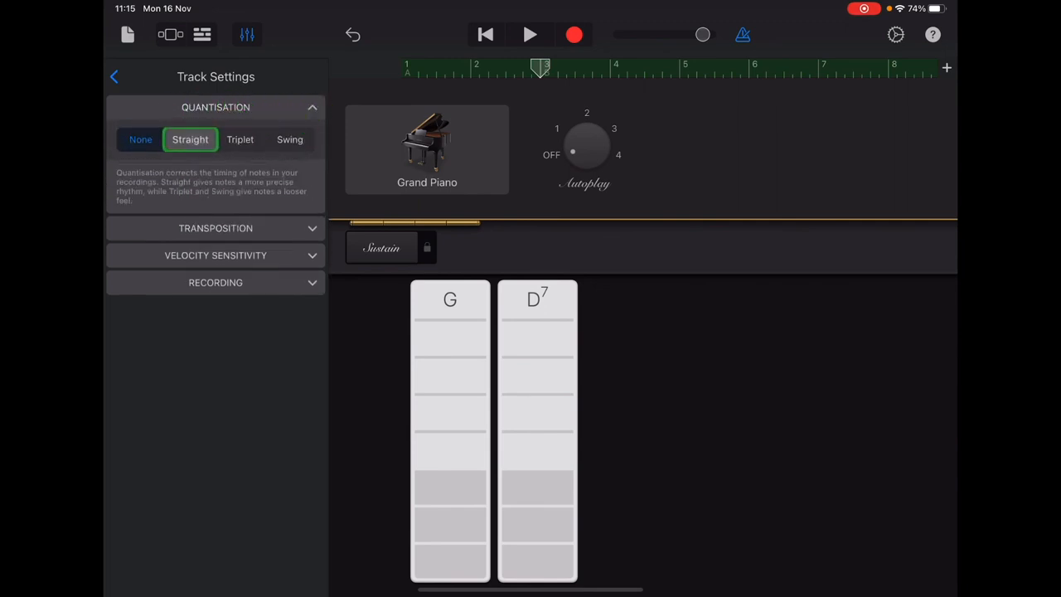
{"action": "left_click", "coordinate": [189, 140]}
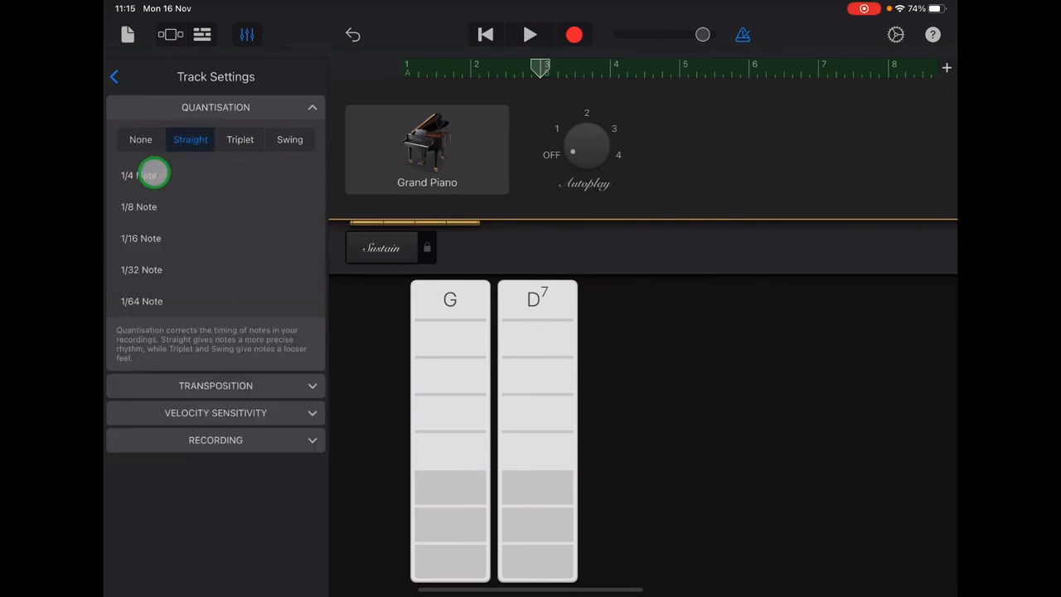
{"action": "left_click", "coordinate": [139, 176]}
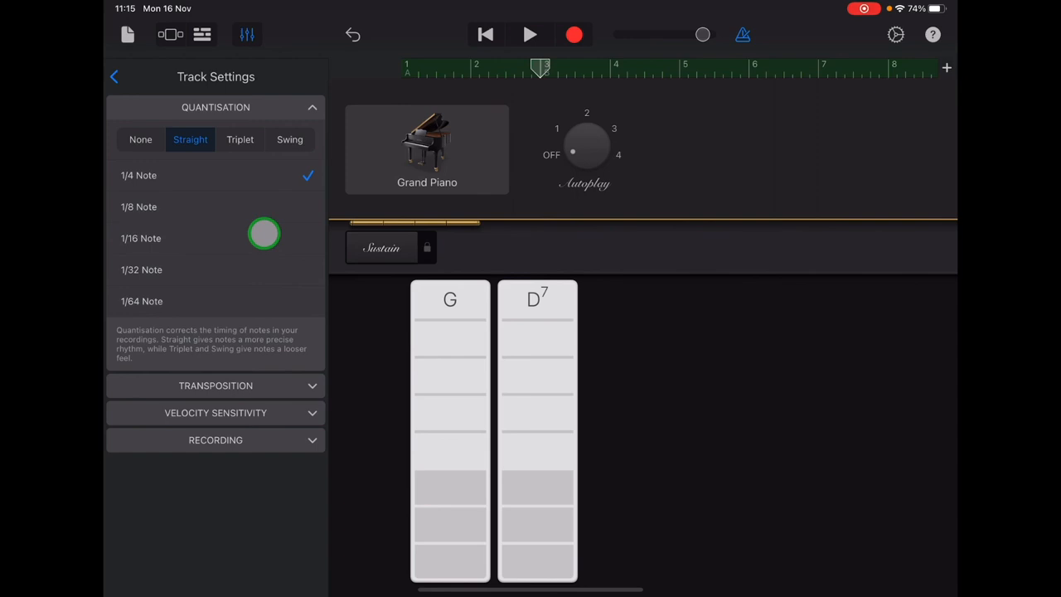
{"action": "left_click", "coordinate": [246, 33]}
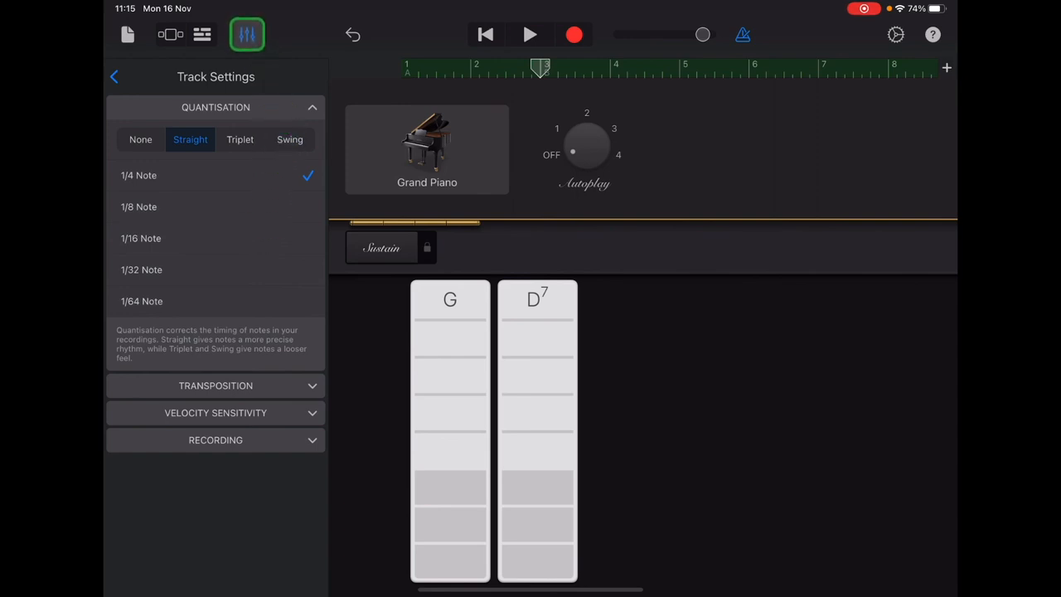
- Hide the Track Settings panel, leaving the chord strips view
{"action": "left_click", "coordinate": [245, 33]}
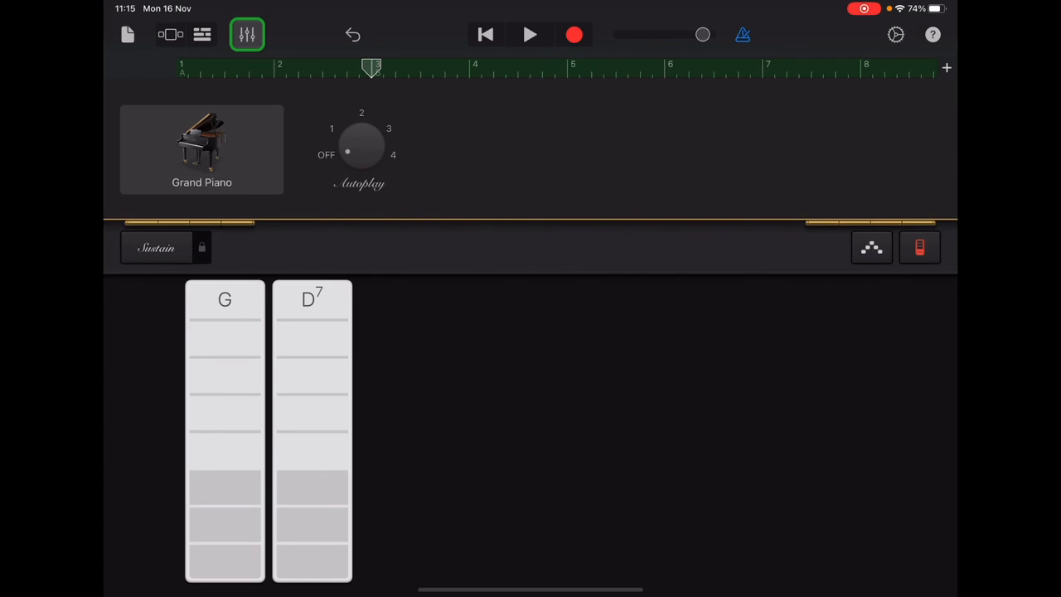
{"action": "left_click", "coordinate": [245, 34]}
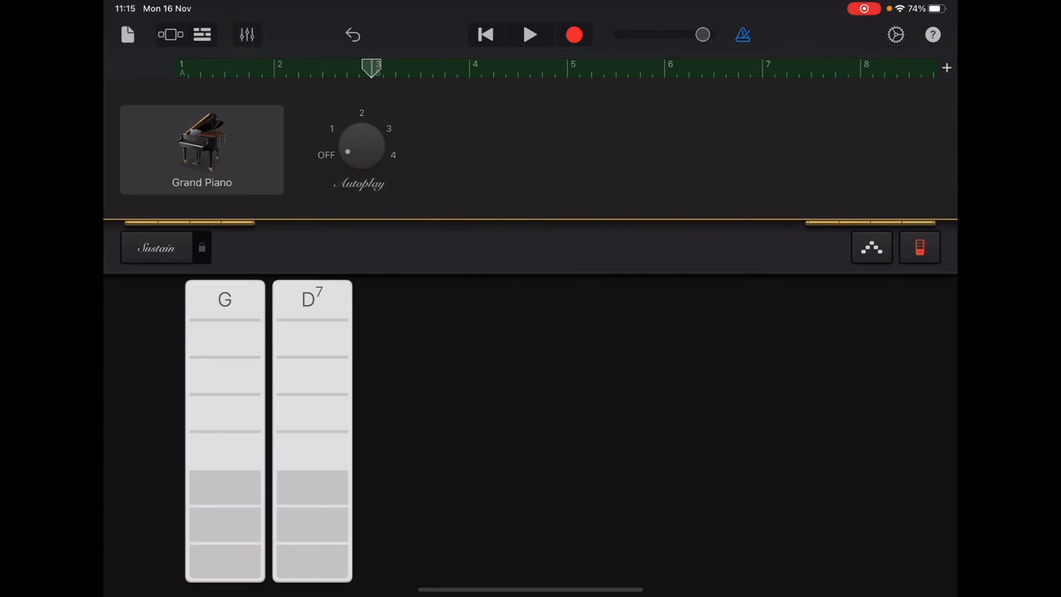